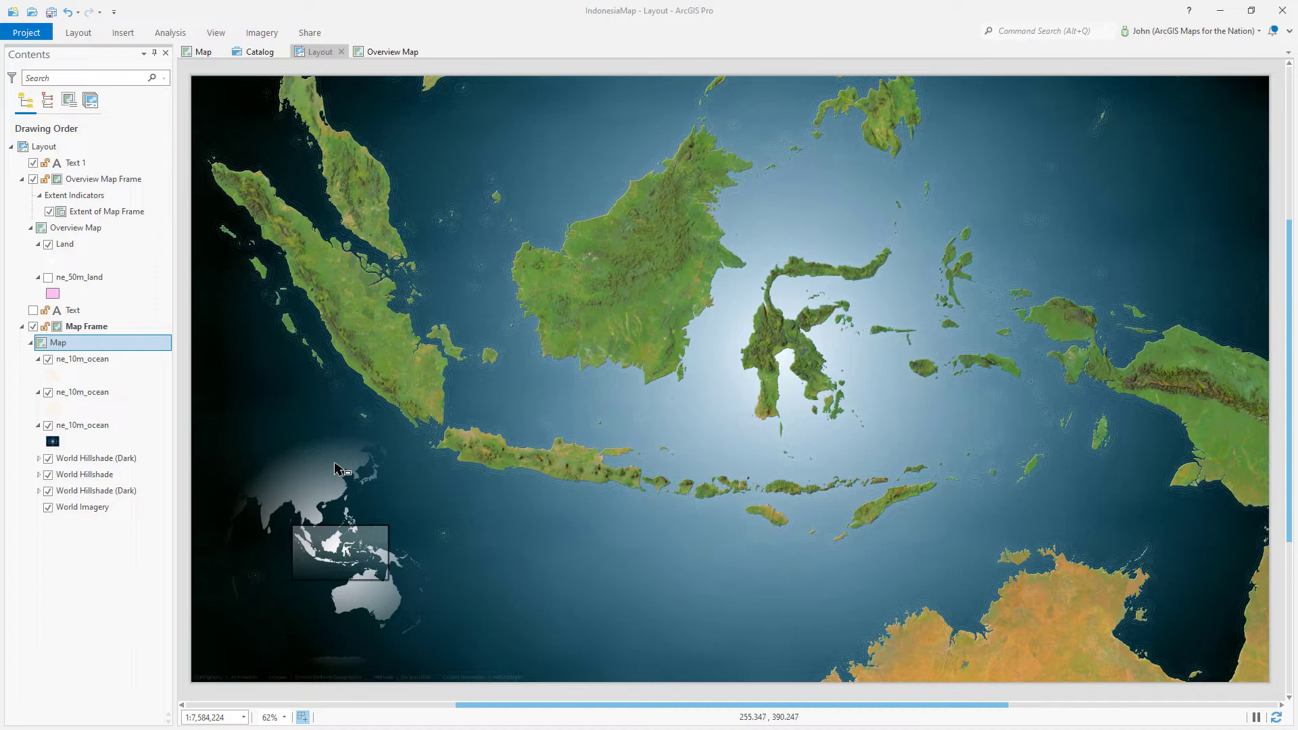
pyautogui.moveTo(456, 534)
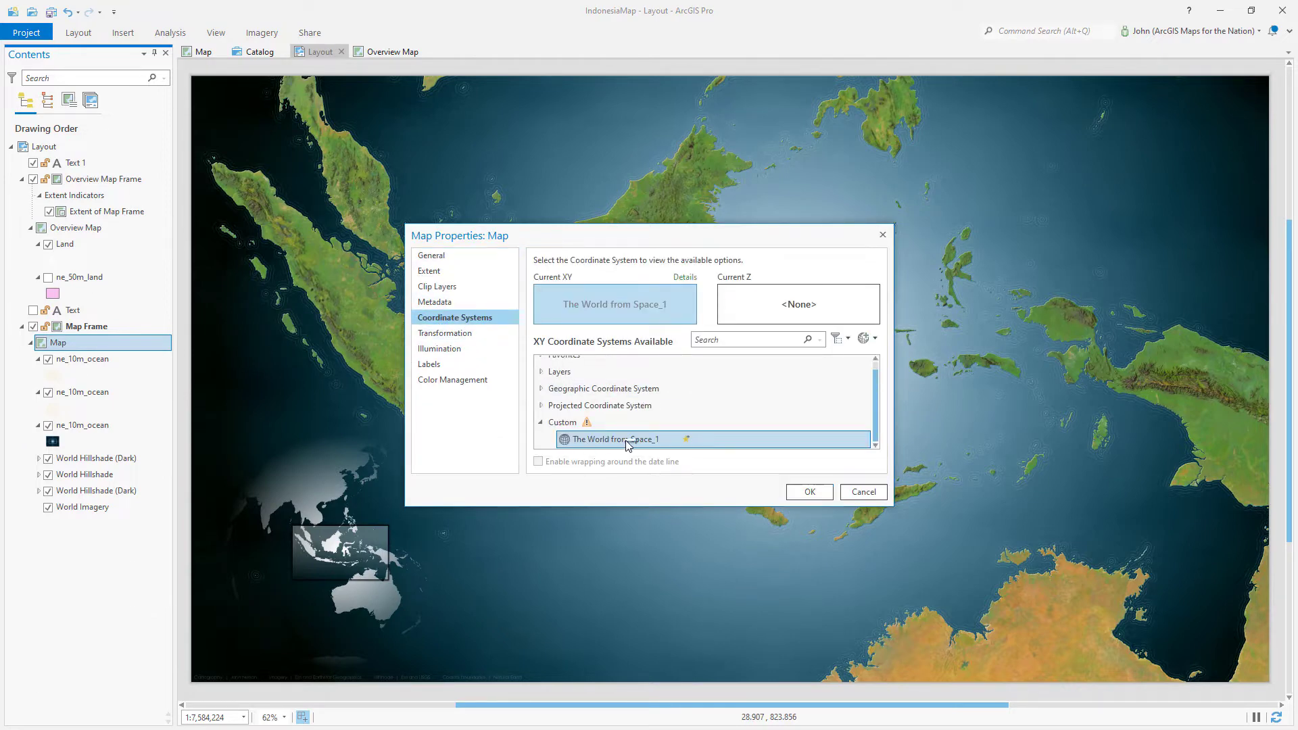
# Step: Copy and modify The World from Space_1 into The World from Space_2 and apply it to the main map
pyautogui.rightClick(616, 438)
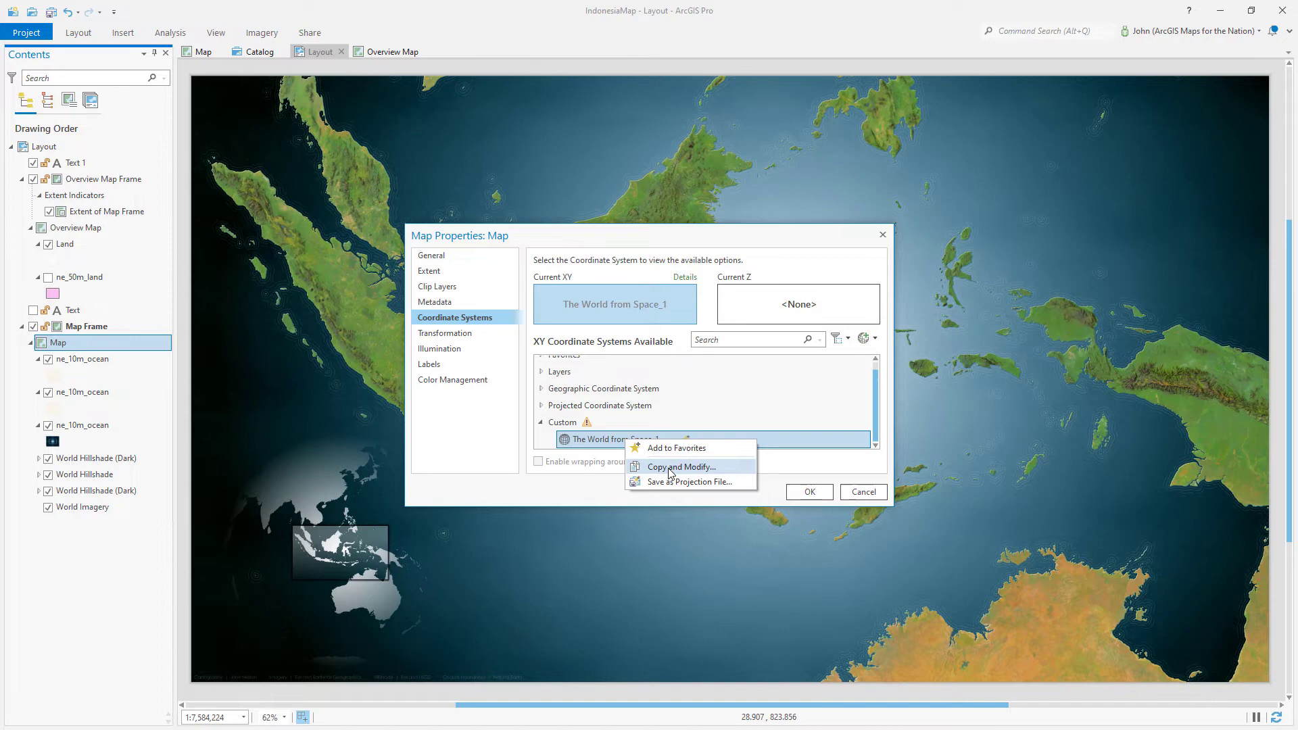
pyautogui.click(680, 466)
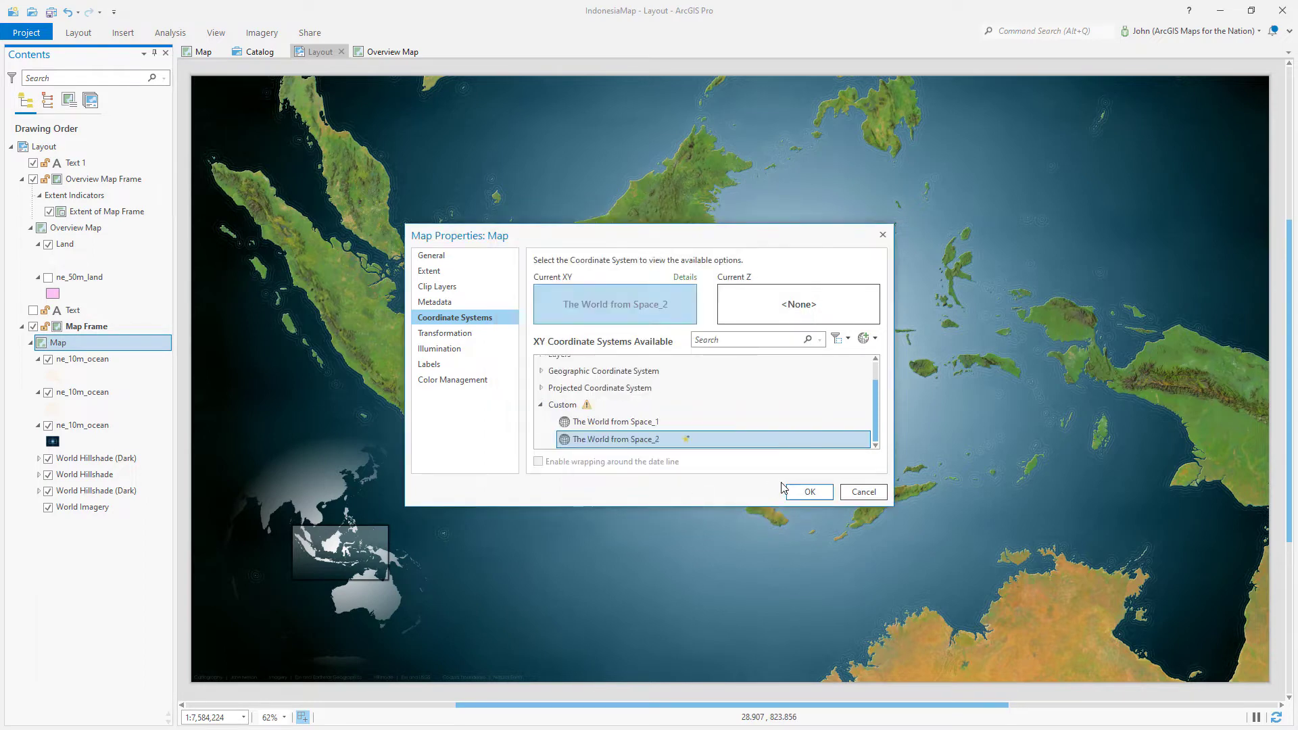
pyautogui.click(809, 492)
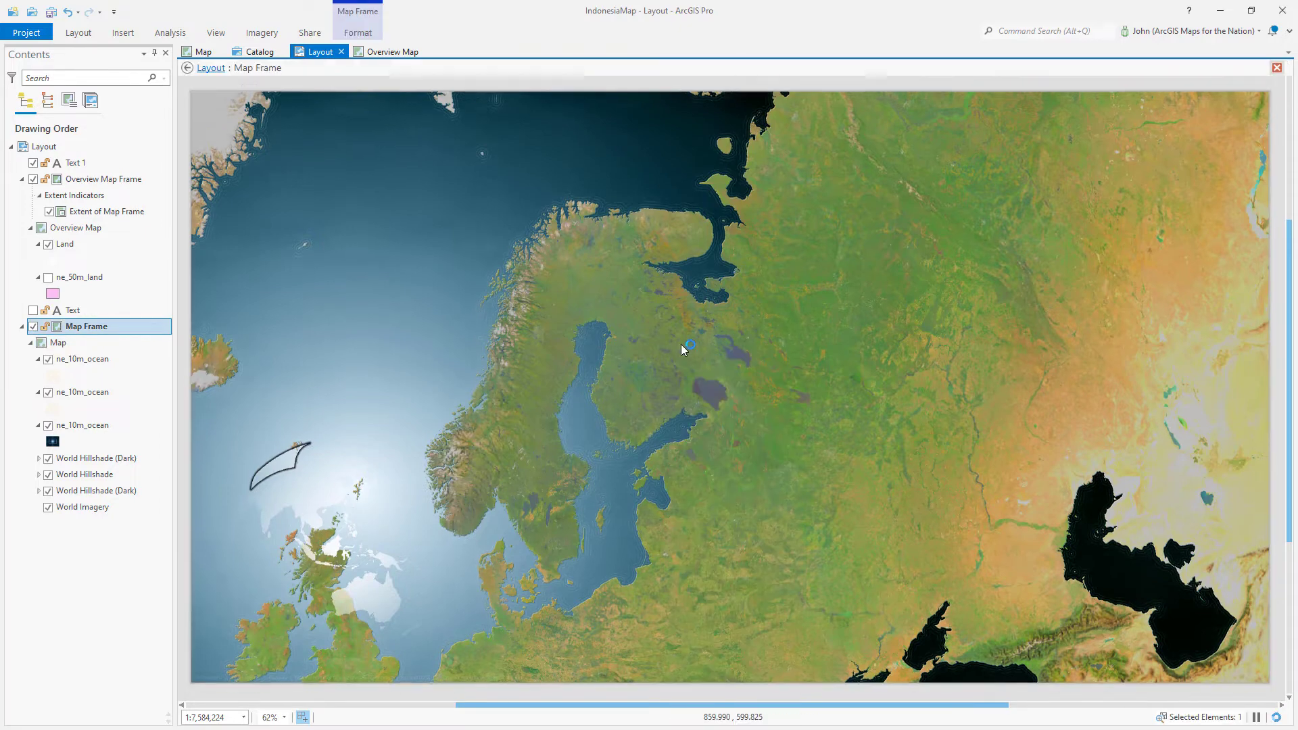
# Step: Zoom the map frame in on the Shetland Islands, Scotland at the bottom edge
pyautogui.doubleClick(683, 349)
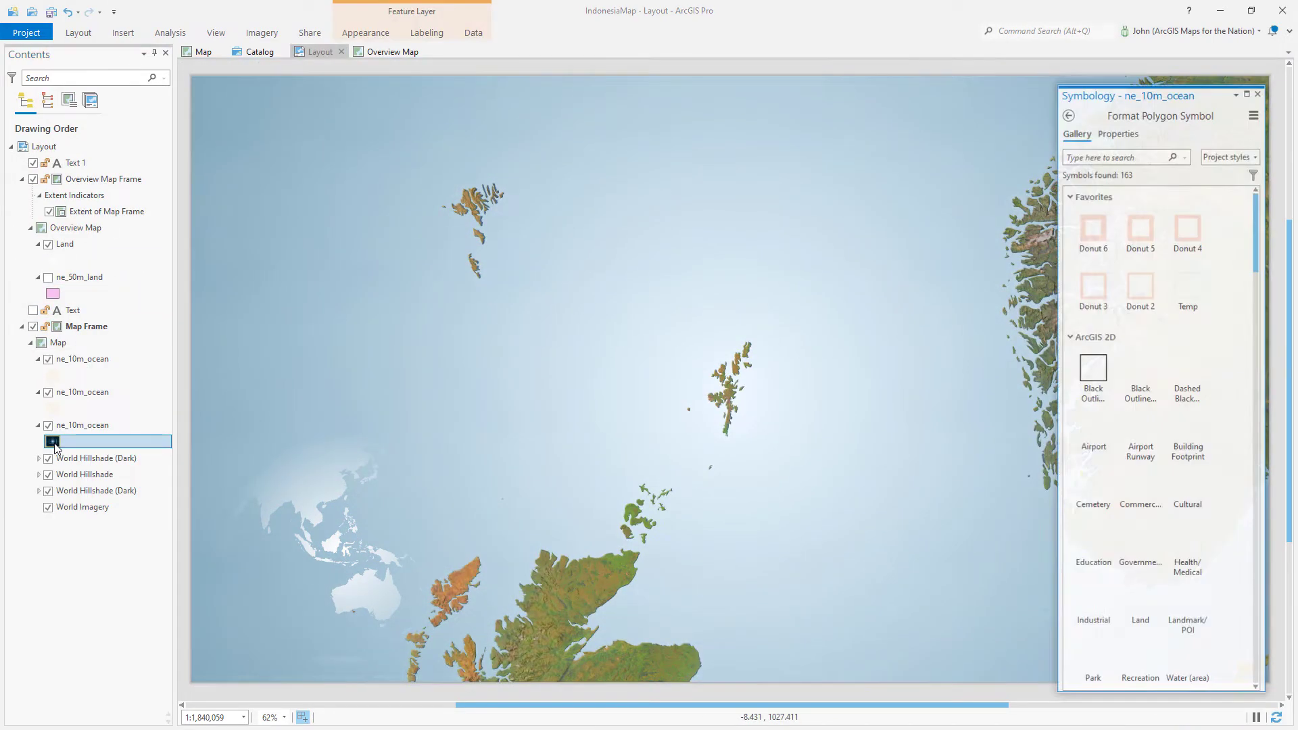
# Step: Set the ne_10m_ocean gradient fill's pattern size to 10% and apply it
pyautogui.click(1117, 134)
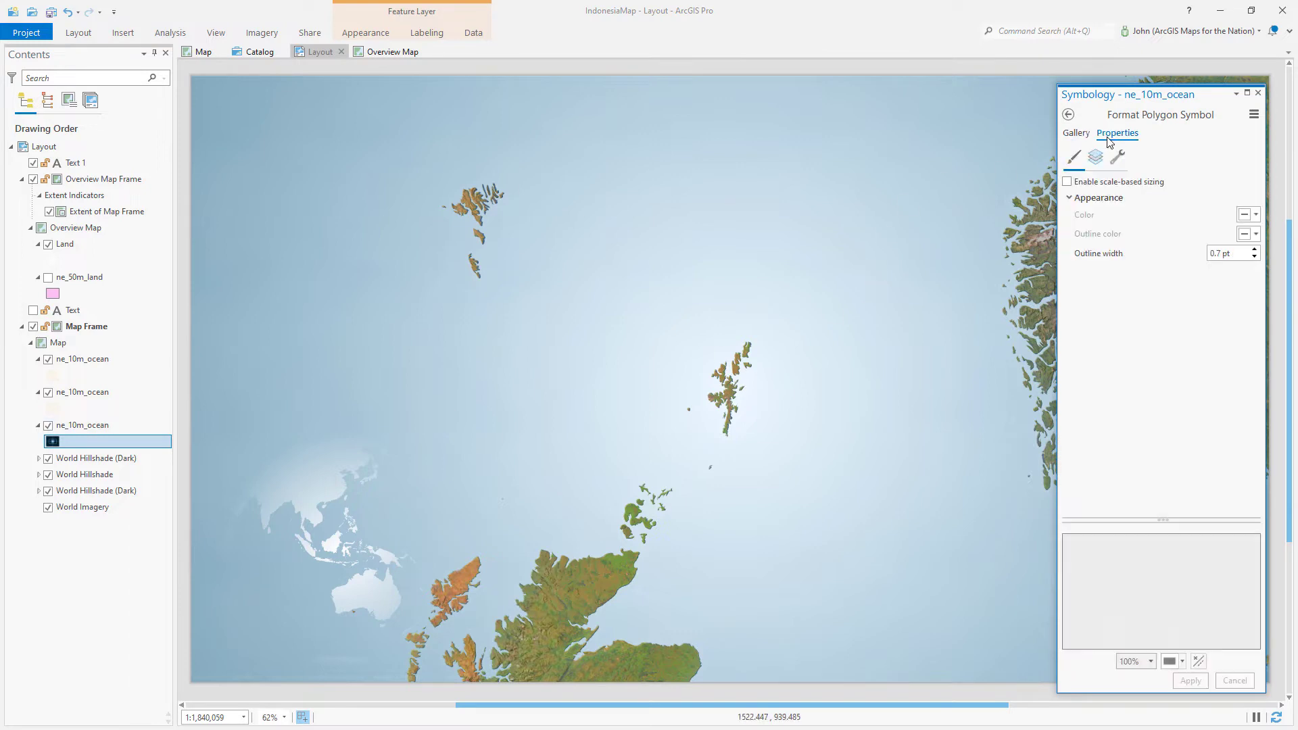
pyautogui.click(1095, 157)
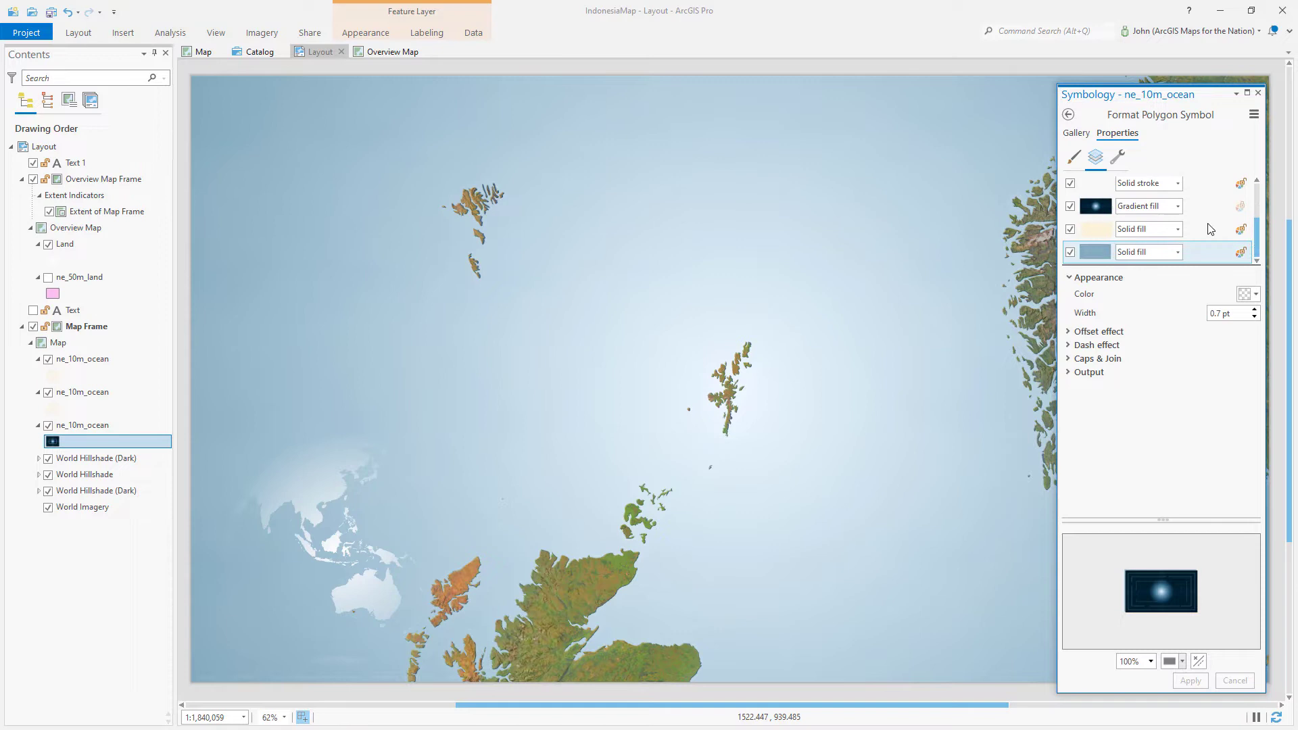
pyautogui.click(1143, 206)
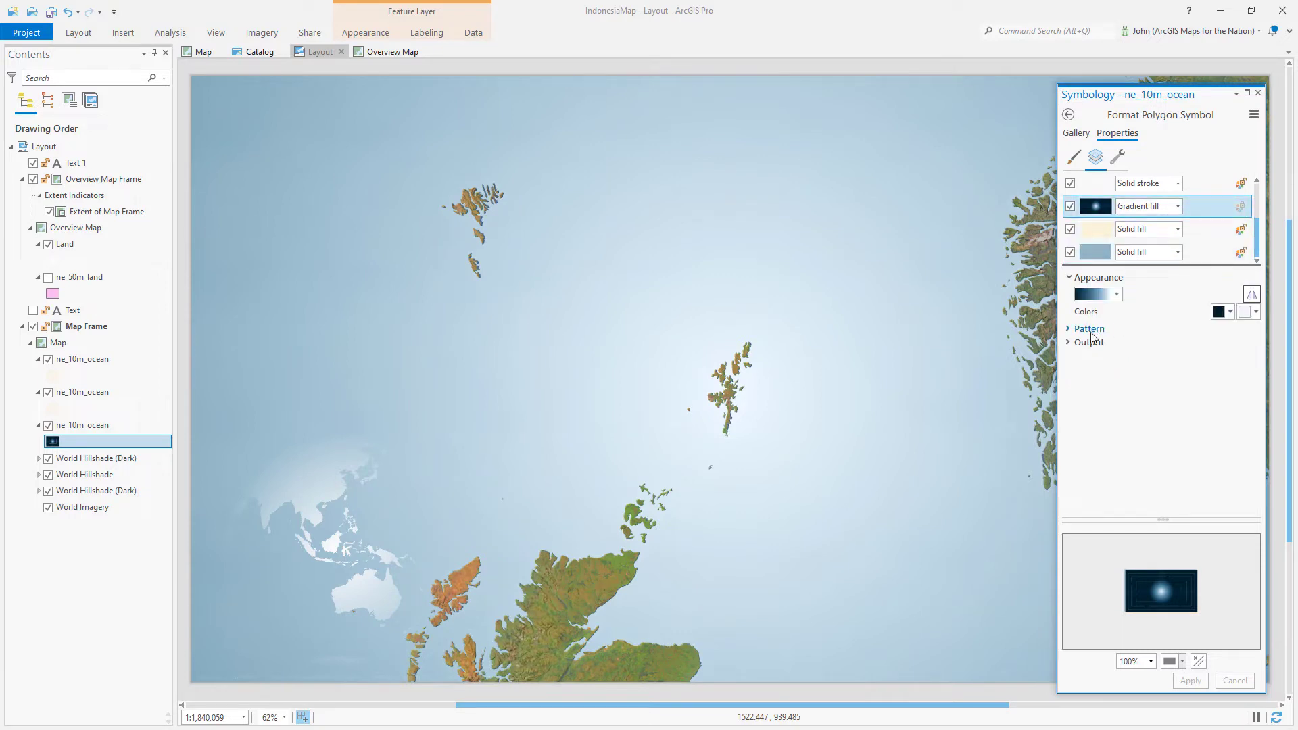
pyautogui.click(1087, 329)
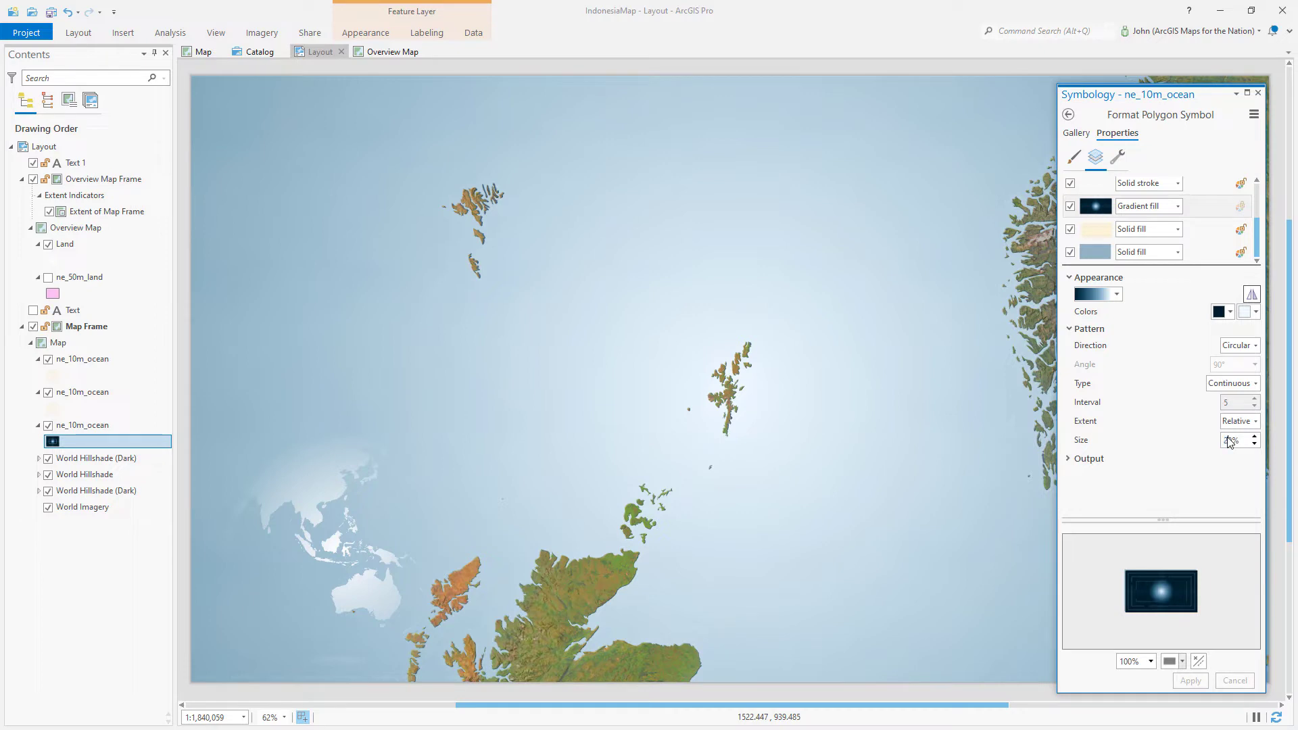
pyautogui.click(1068, 458)
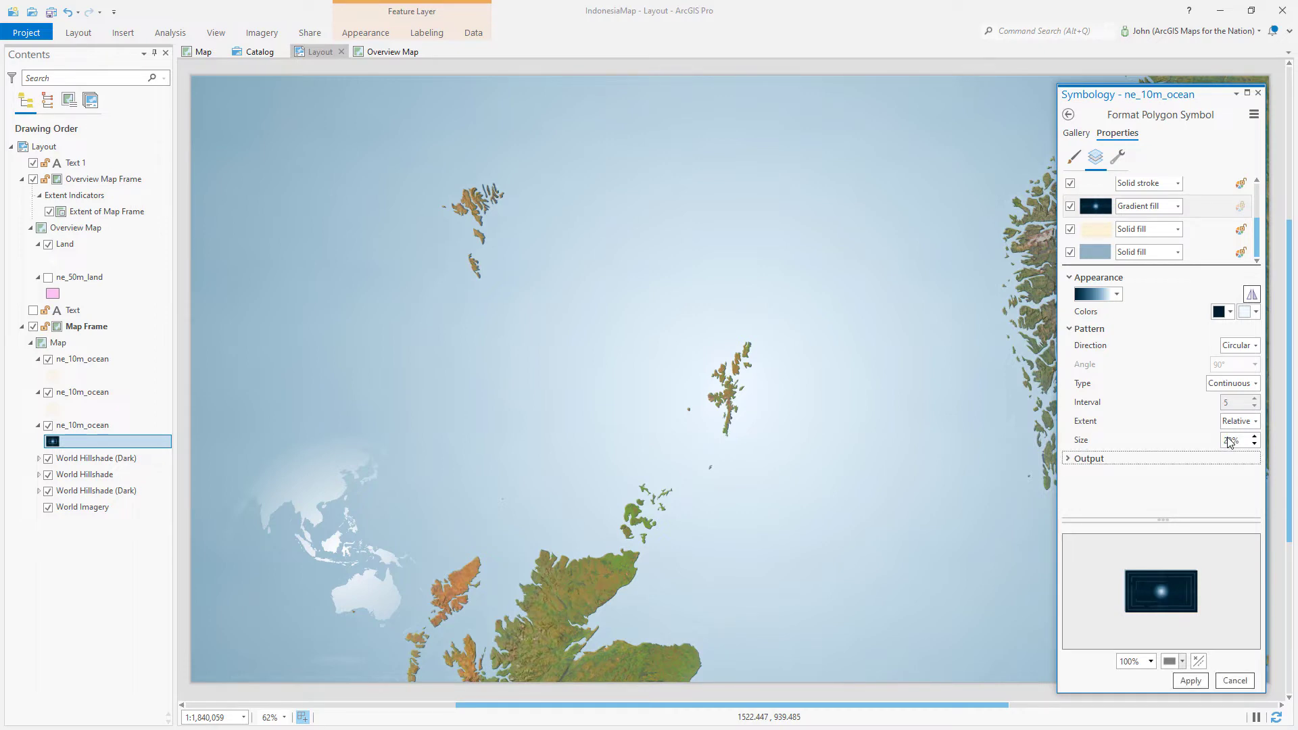
pyautogui.click(1190, 680)
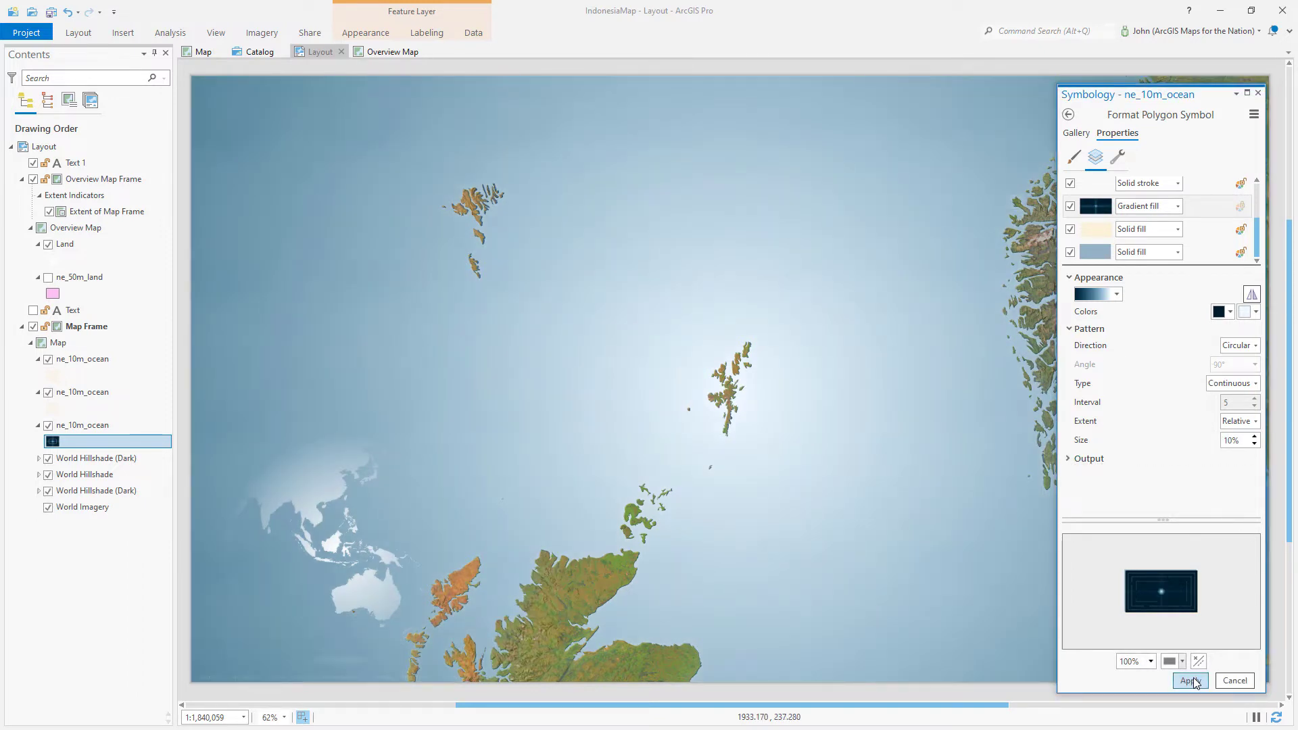
pyautogui.click(1189, 680)
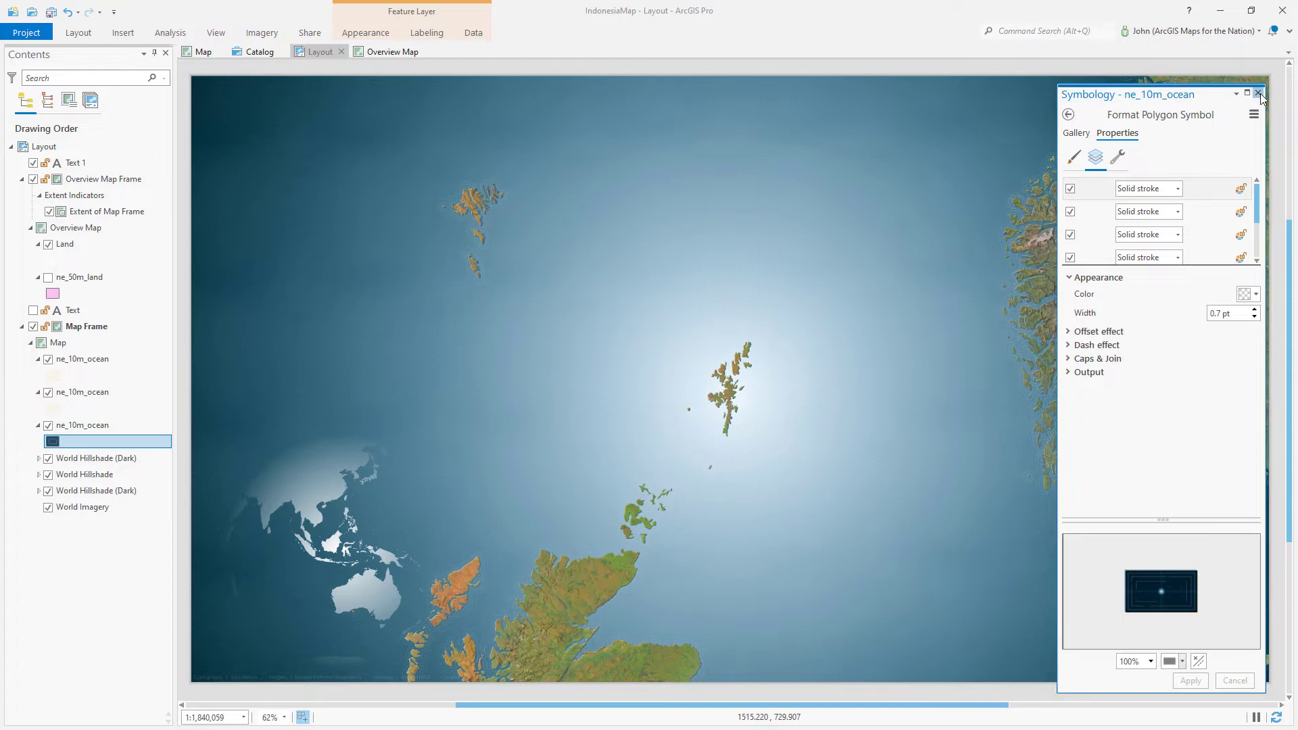
pyautogui.click(1256, 94)
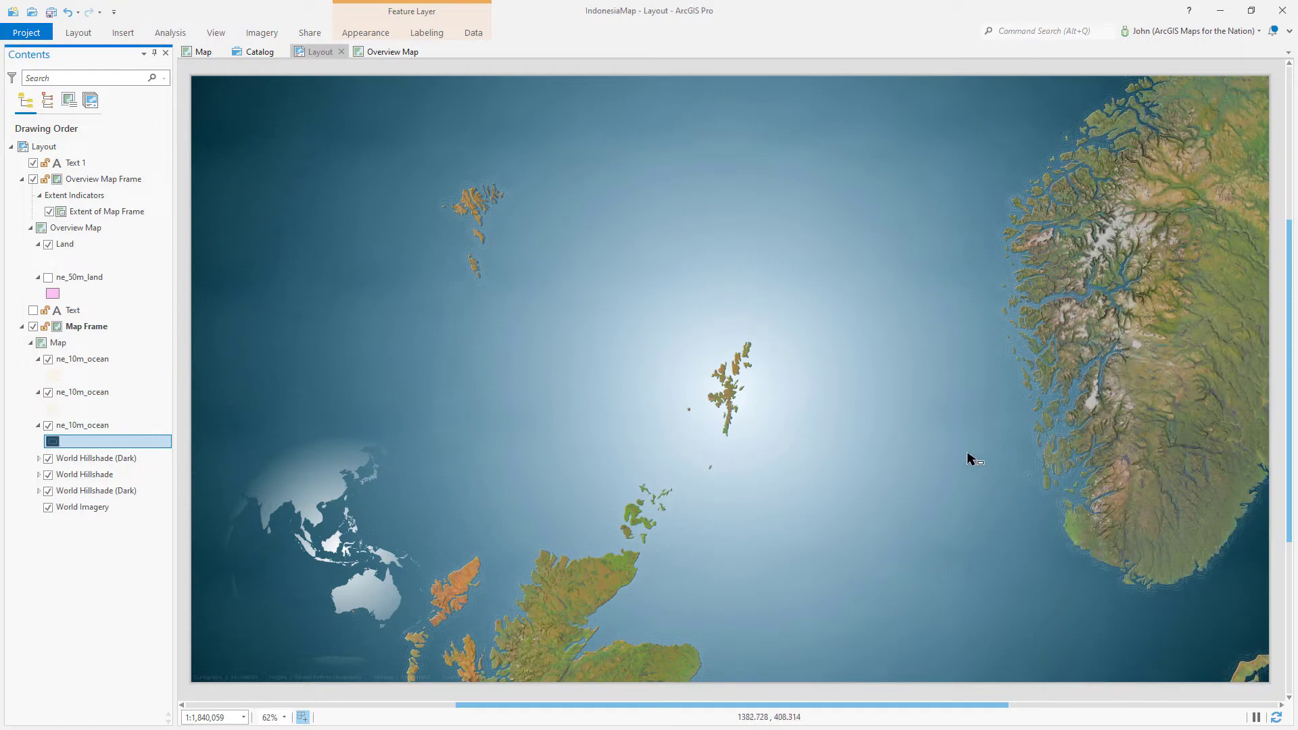
pyautogui.moveTo(253, 588)
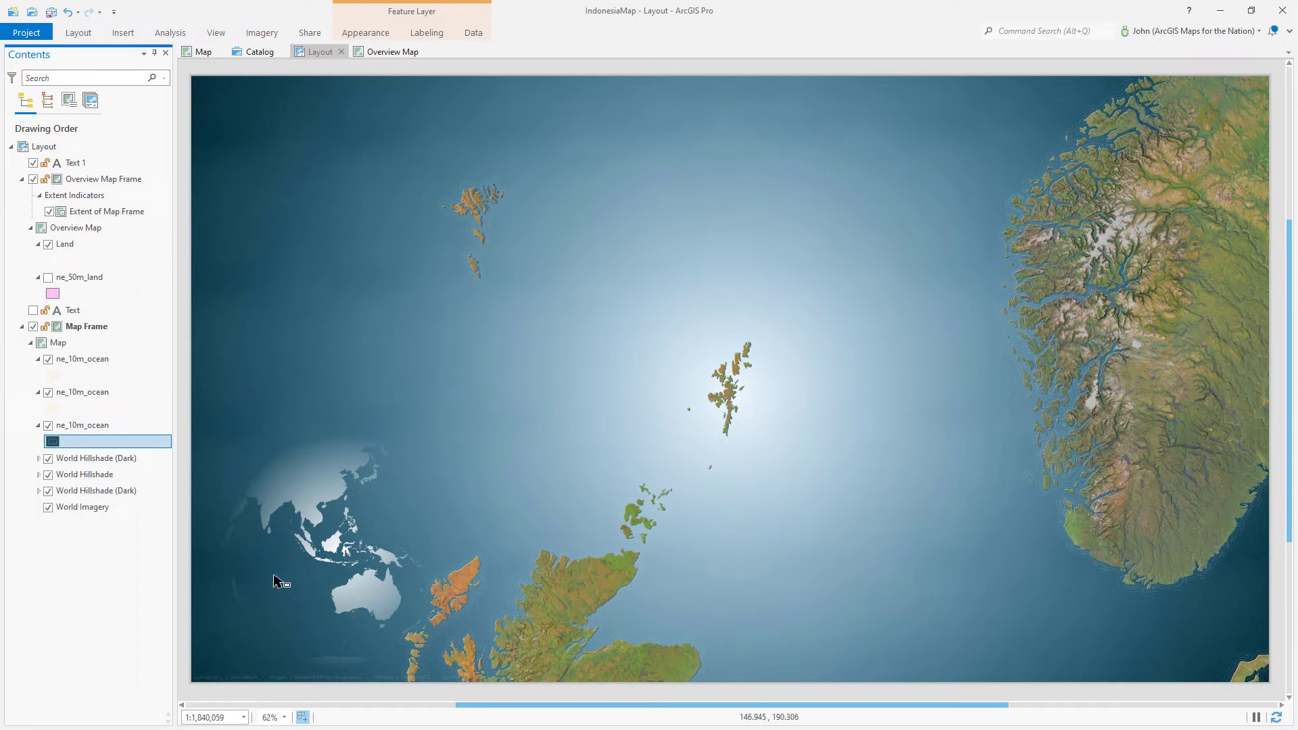
pyautogui.moveTo(430, 453)
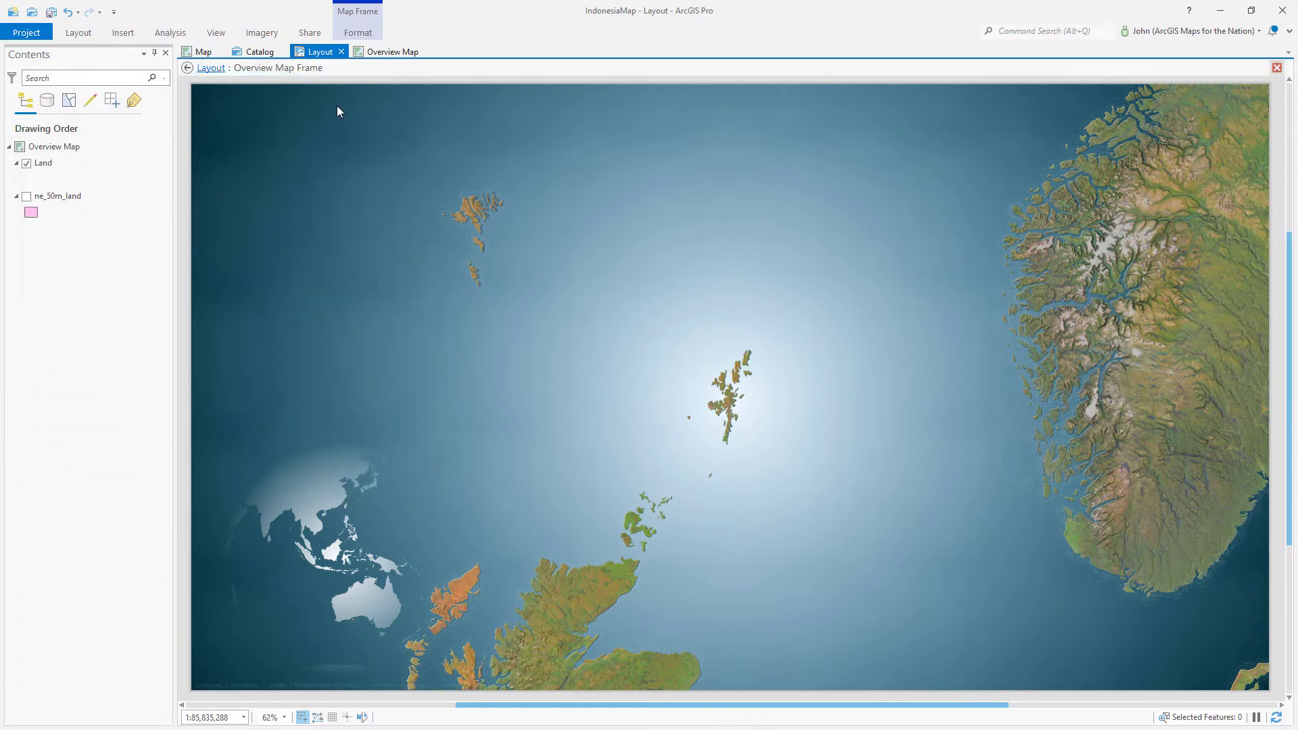
# Step: Select the overview map and bring up its custom World from Space projection for editing
pyautogui.click(54, 146)
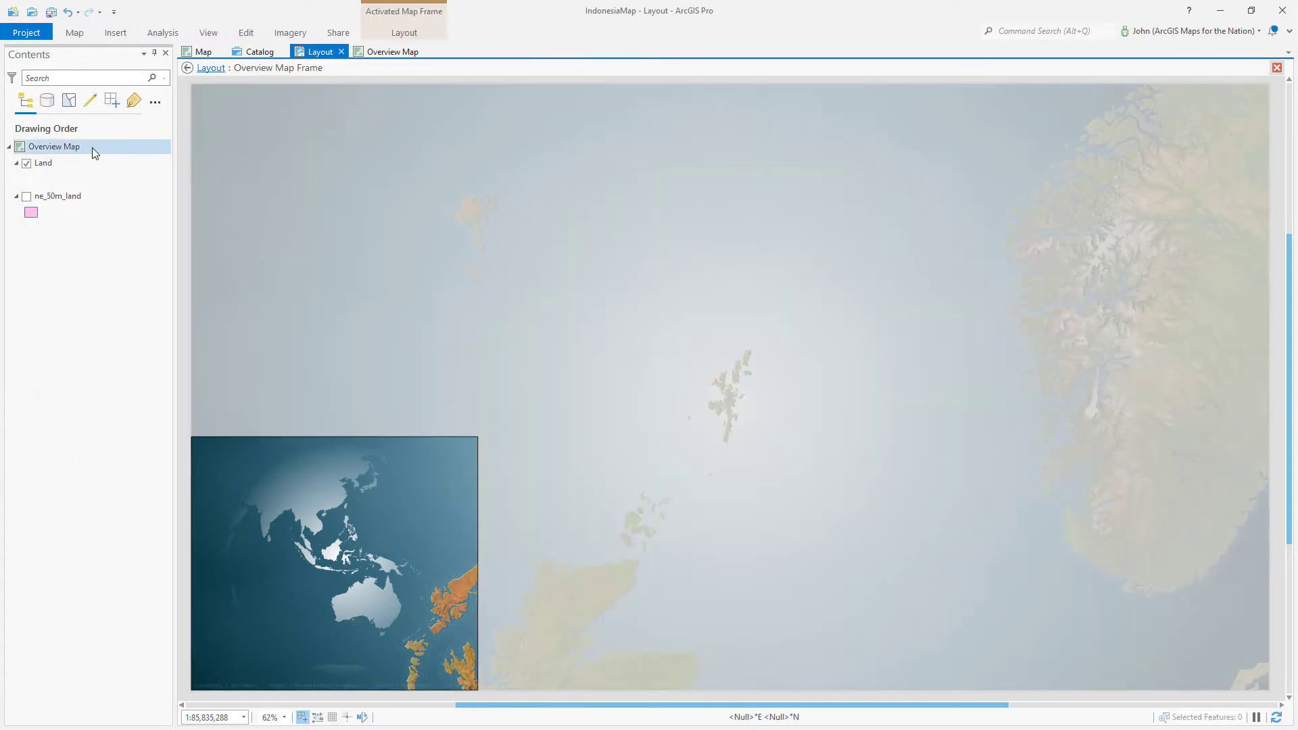
pyautogui.click(54, 146)
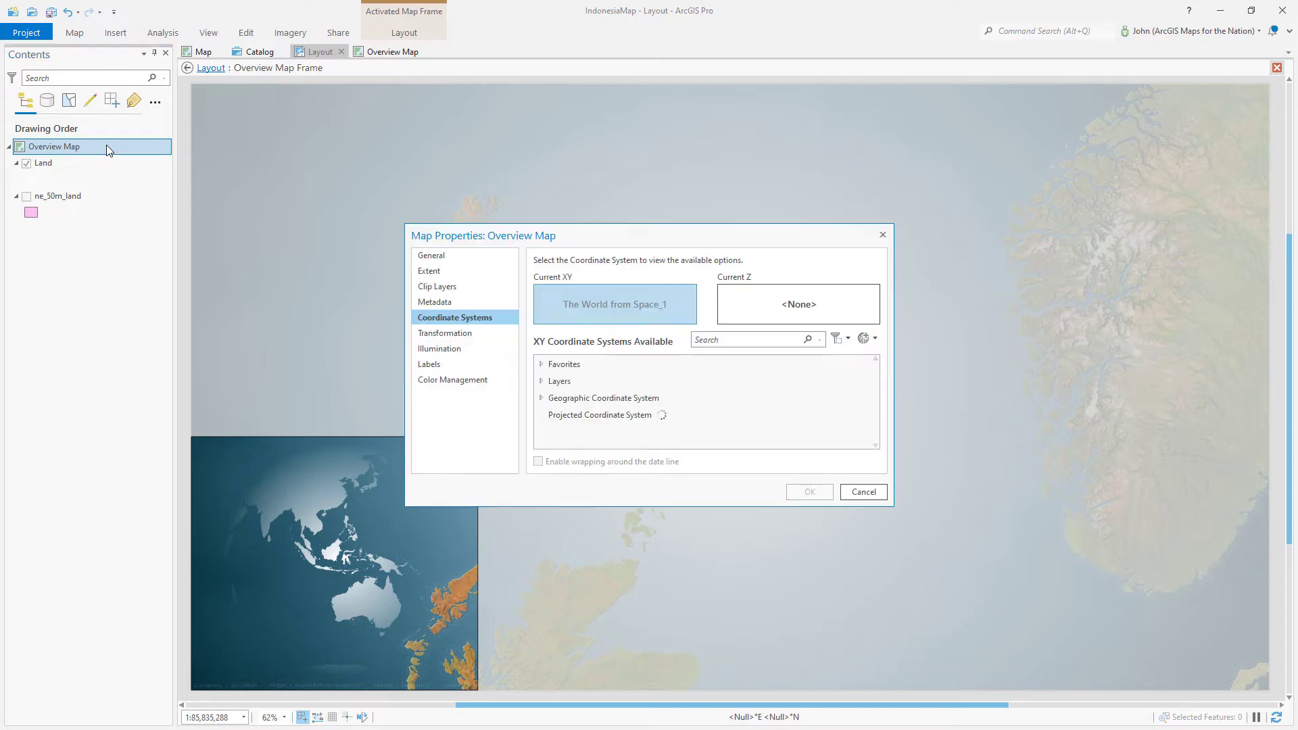
pyautogui.click(612, 439)
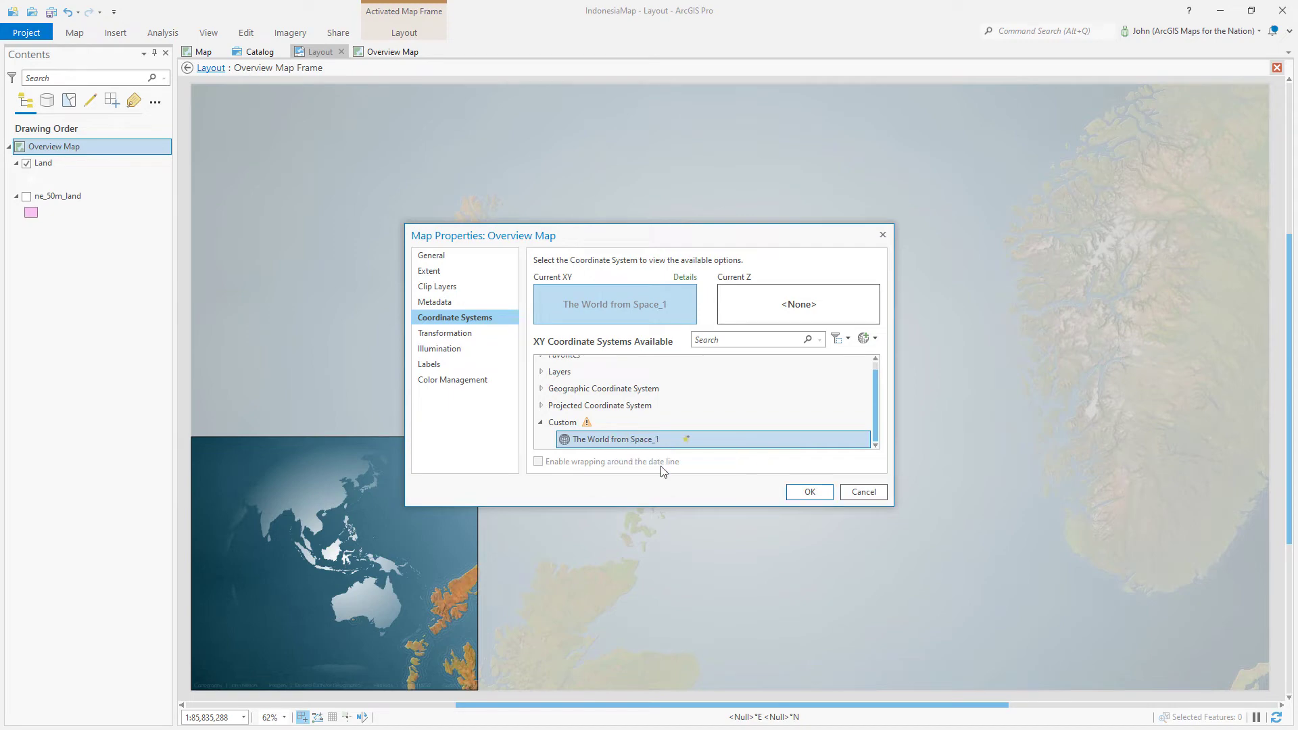
pyautogui.click(684, 438)
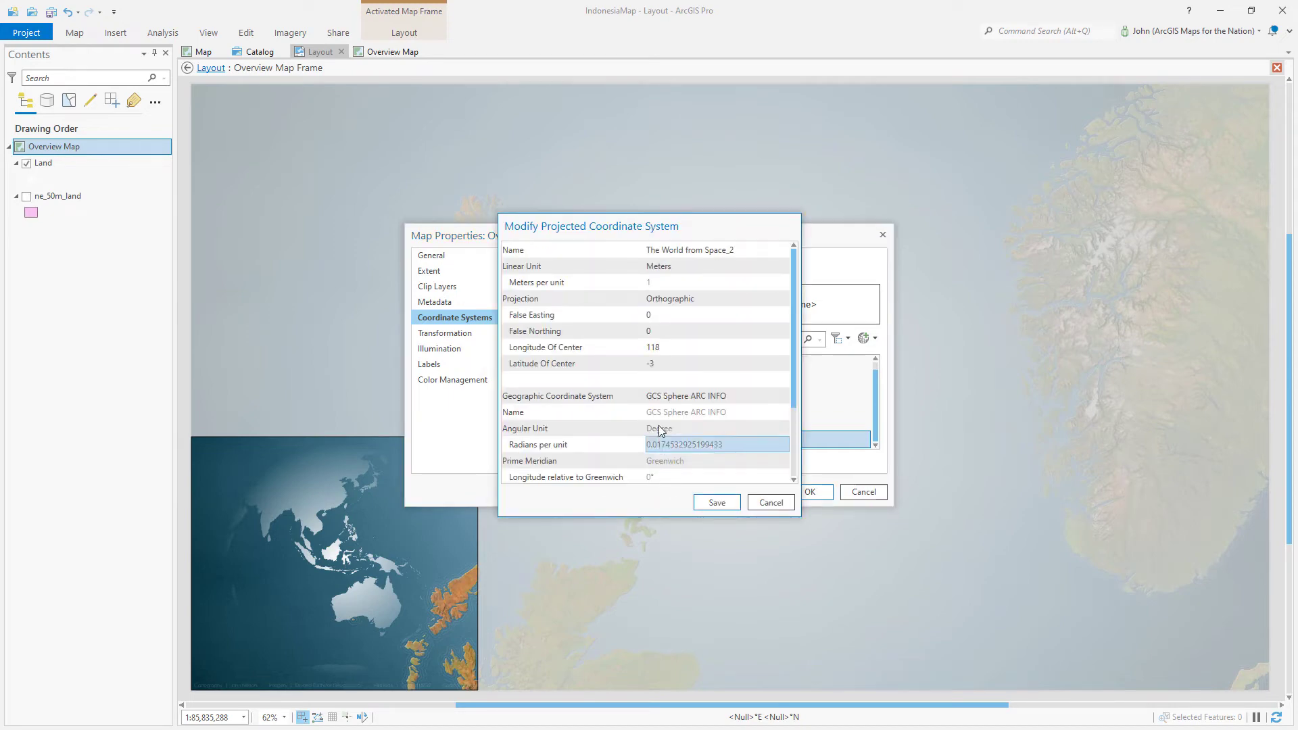
# Step: Set longitude of centre -1.2 and latitude 60.3, save as The World from Space_2 and apply it
pyautogui.click(717, 347)
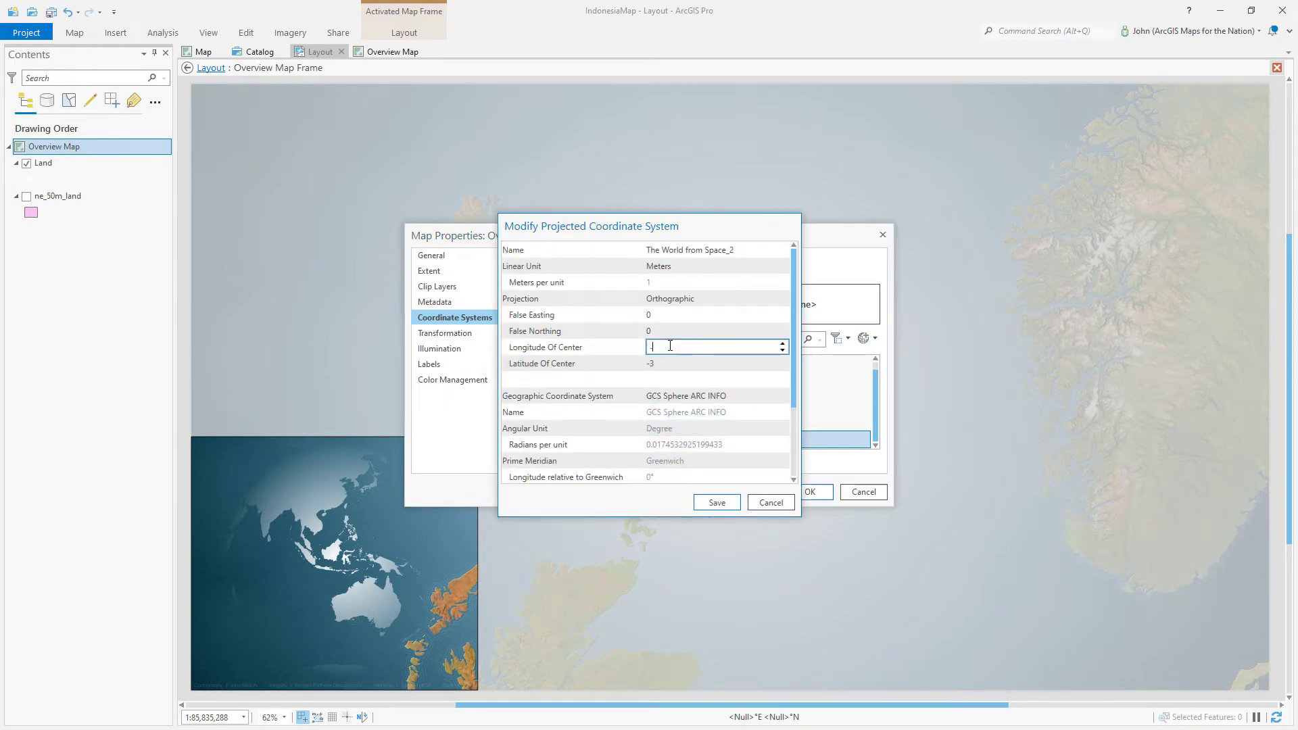
pyautogui.write('-1.2')
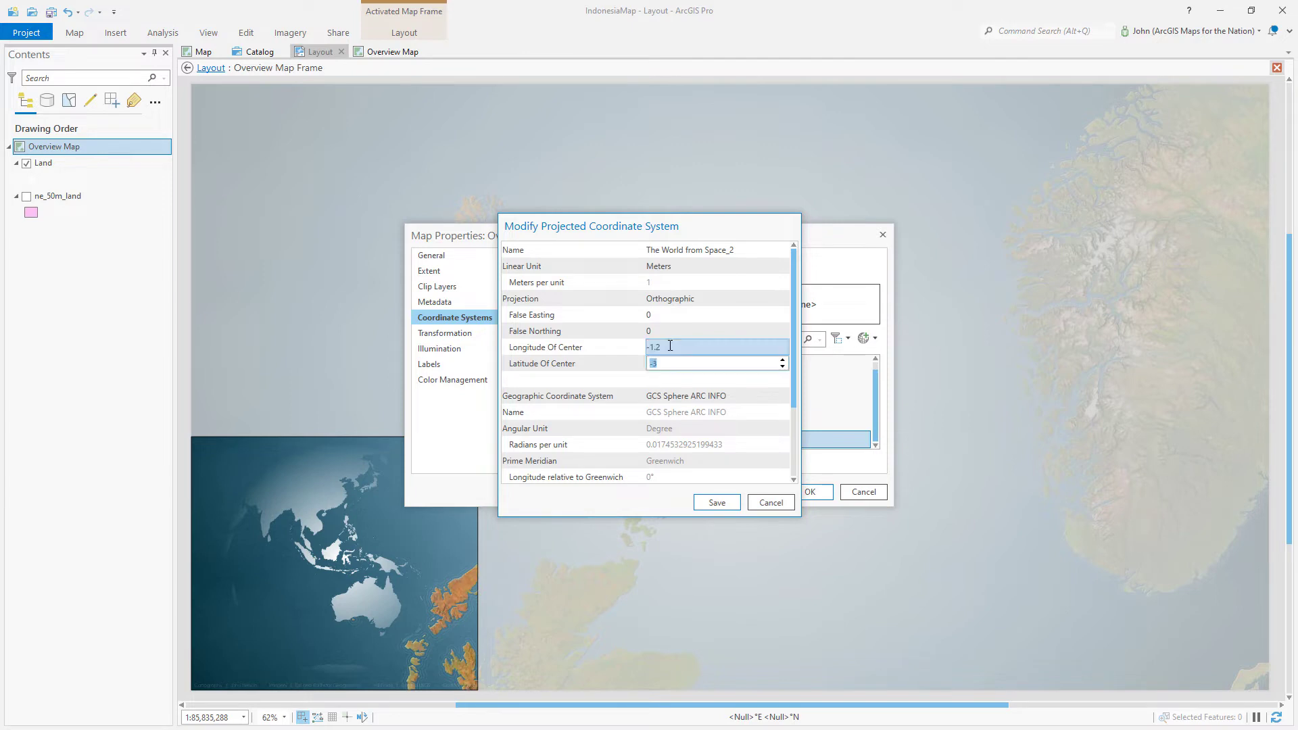
pyautogui.write('60.3')
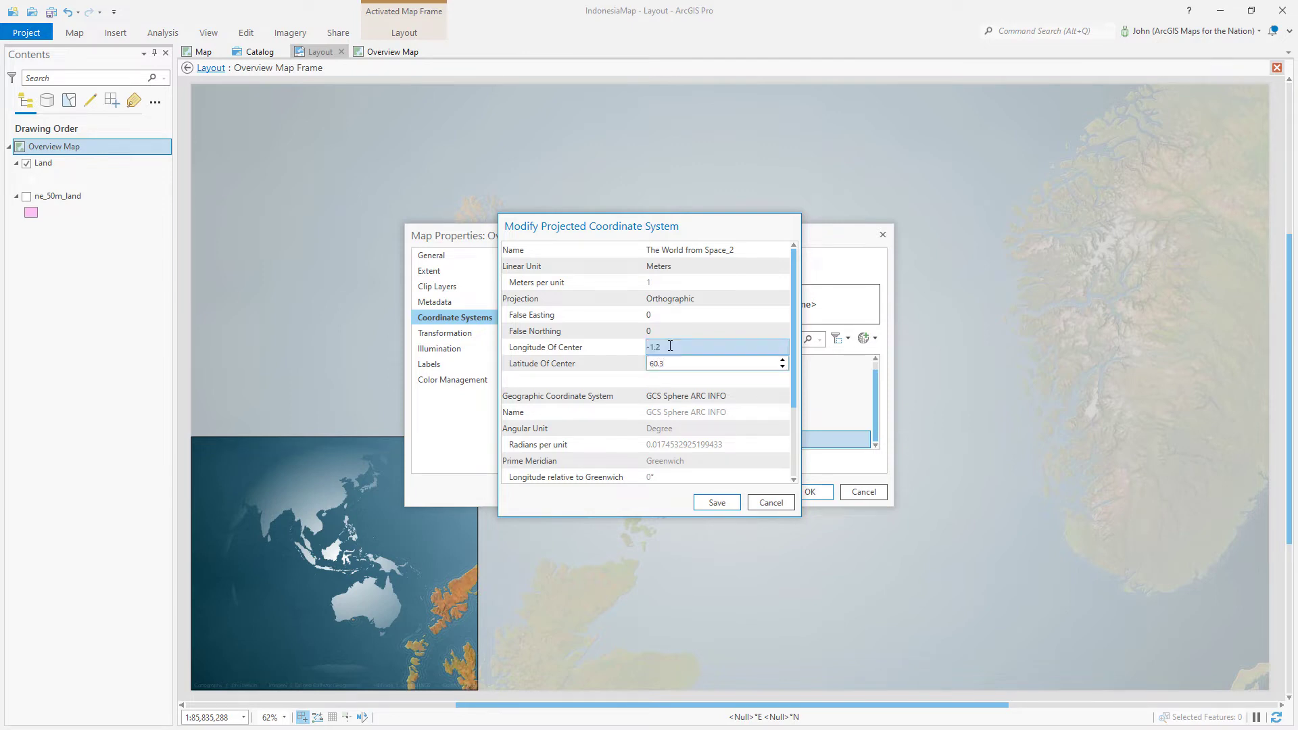
pyautogui.click(715, 503)
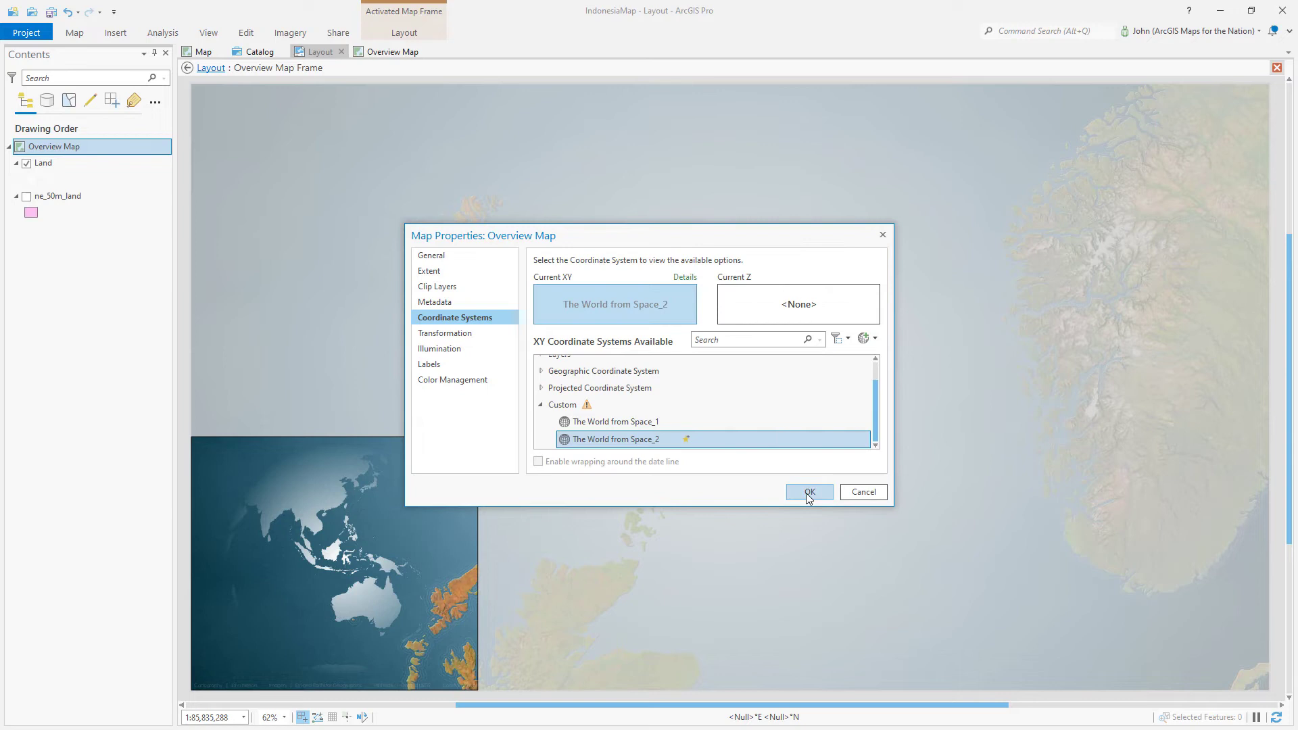
pyautogui.click(808, 492)
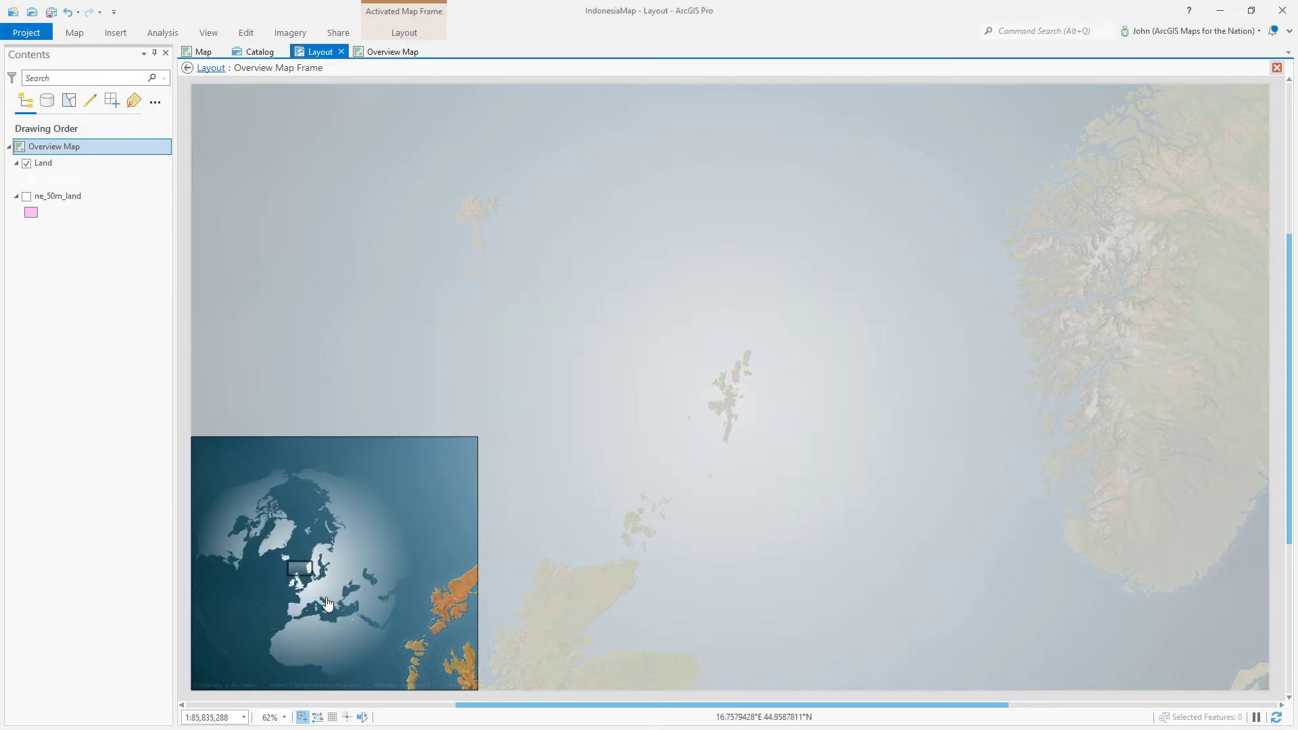
# Step: Drag the Overview Map Frame up into the top-left corner of the layout as a smaller inset
pyautogui.moveTo(327, 603); pyautogui.dragTo(352, 591)
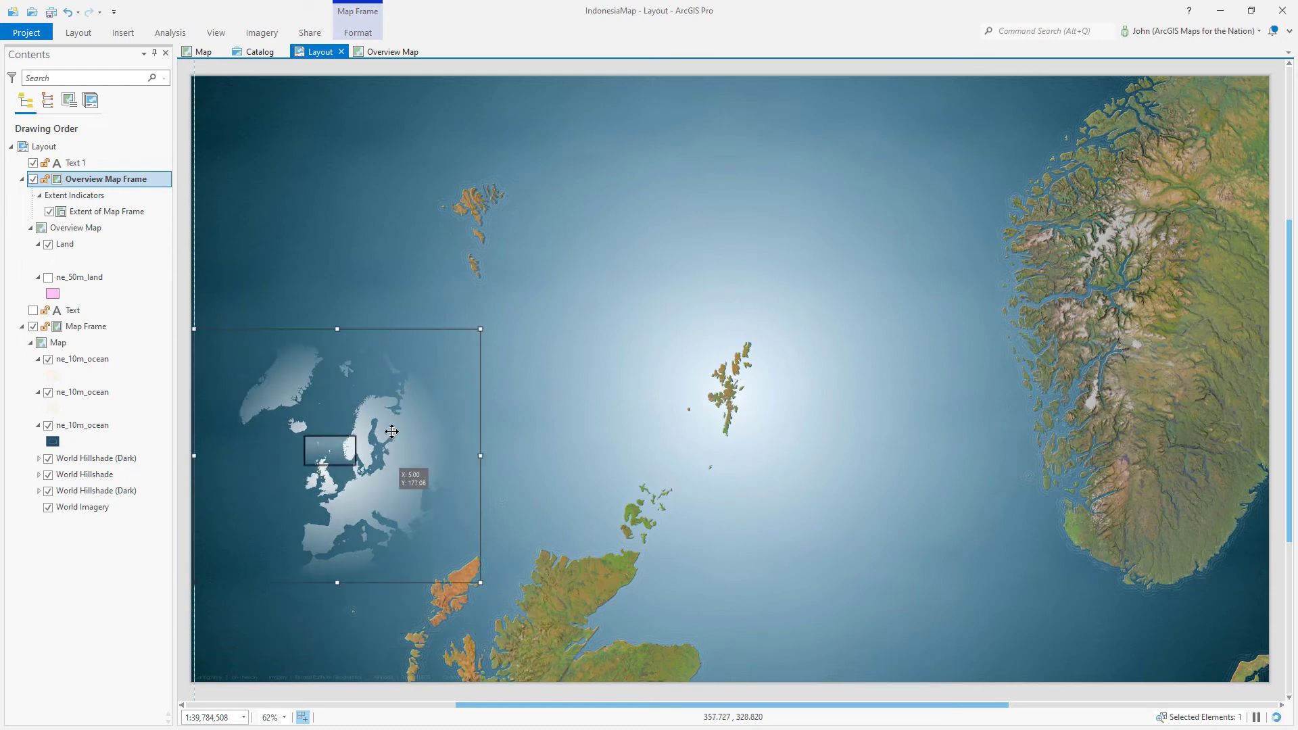
pyautogui.moveTo(391, 430); pyautogui.dragTo(319, 251)
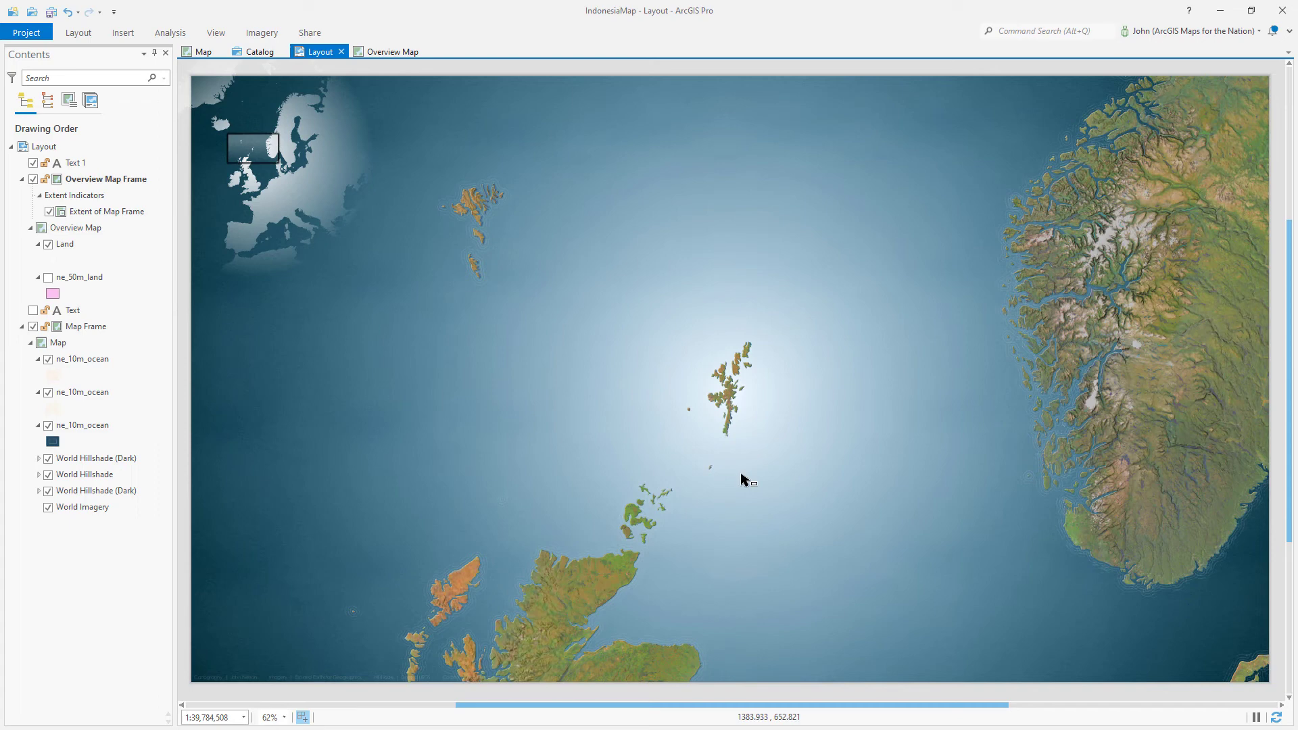
pyautogui.moveTo(727, 406)
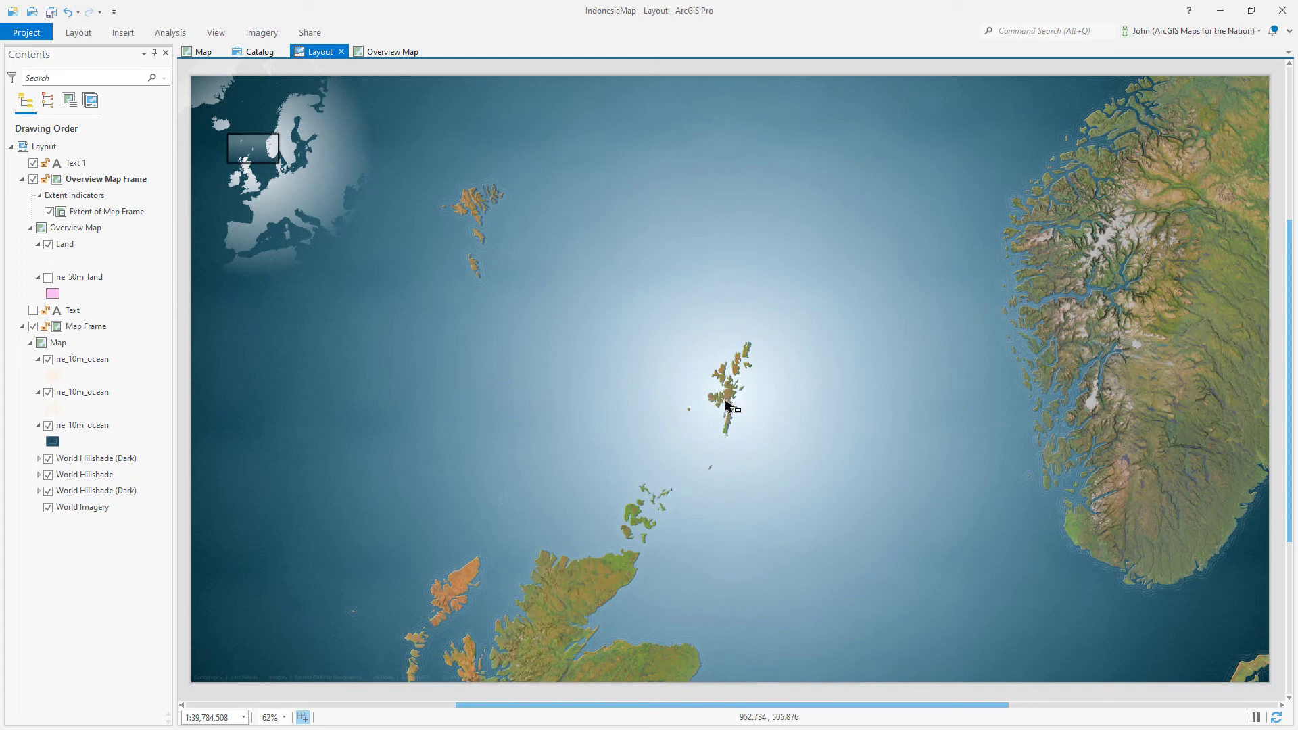
# Step: Activate the overview frame and move the Land gradient's colour stops to about 88% and 35%
pyautogui.rightClick(311, 200)
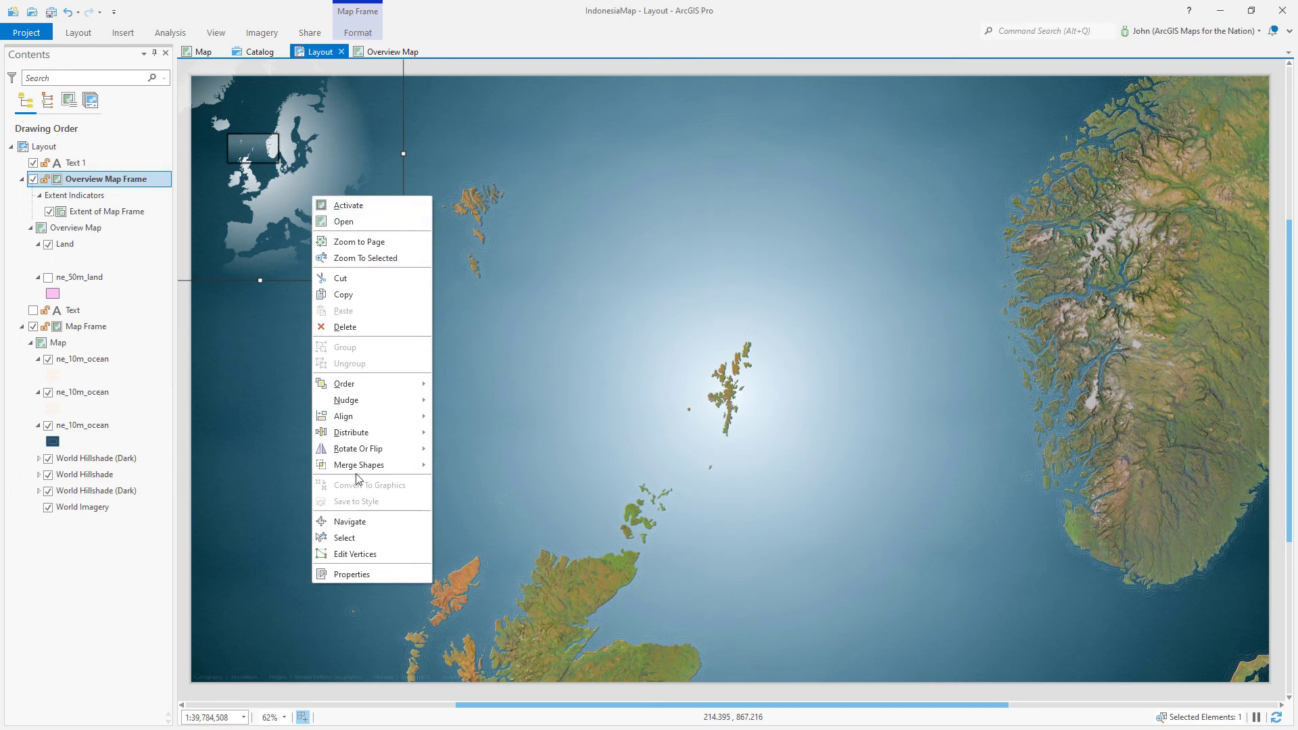
pyautogui.click(349, 206)
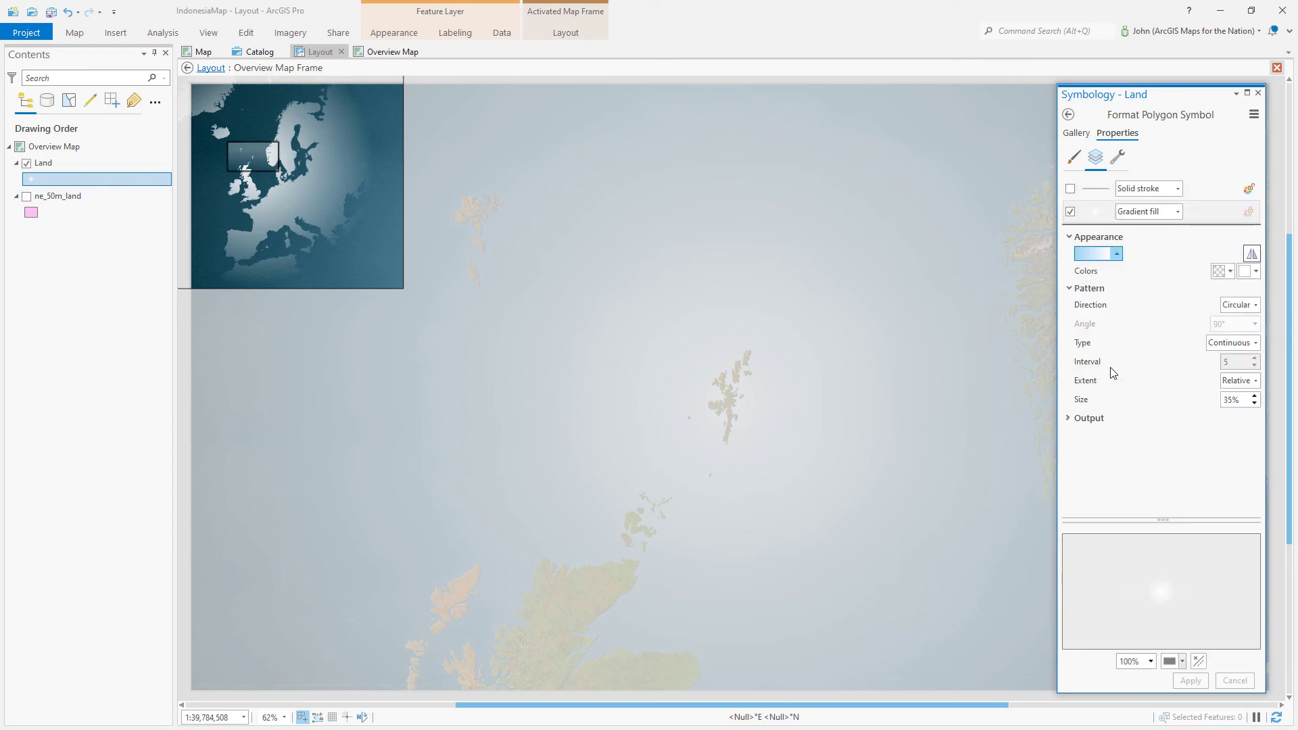
pyautogui.click(1100, 252)
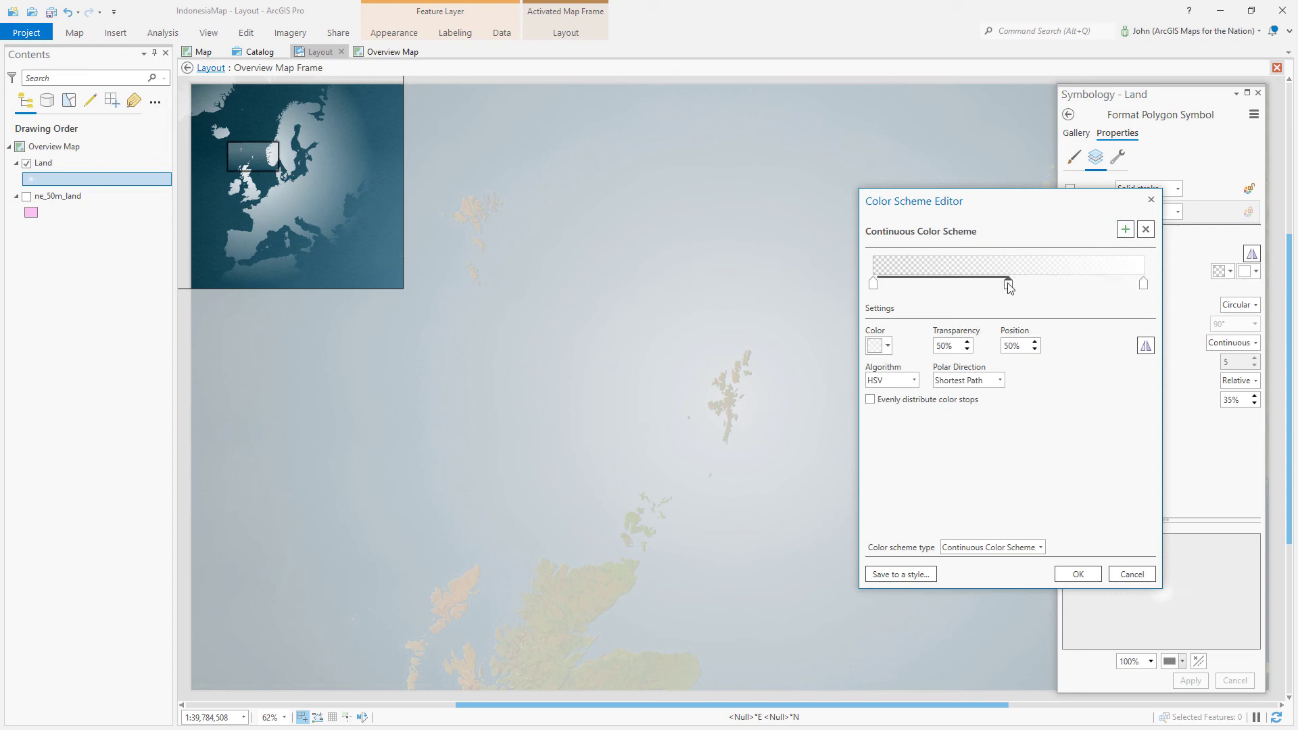
pyautogui.moveTo(1009, 283); pyautogui.dragTo(1040, 282)
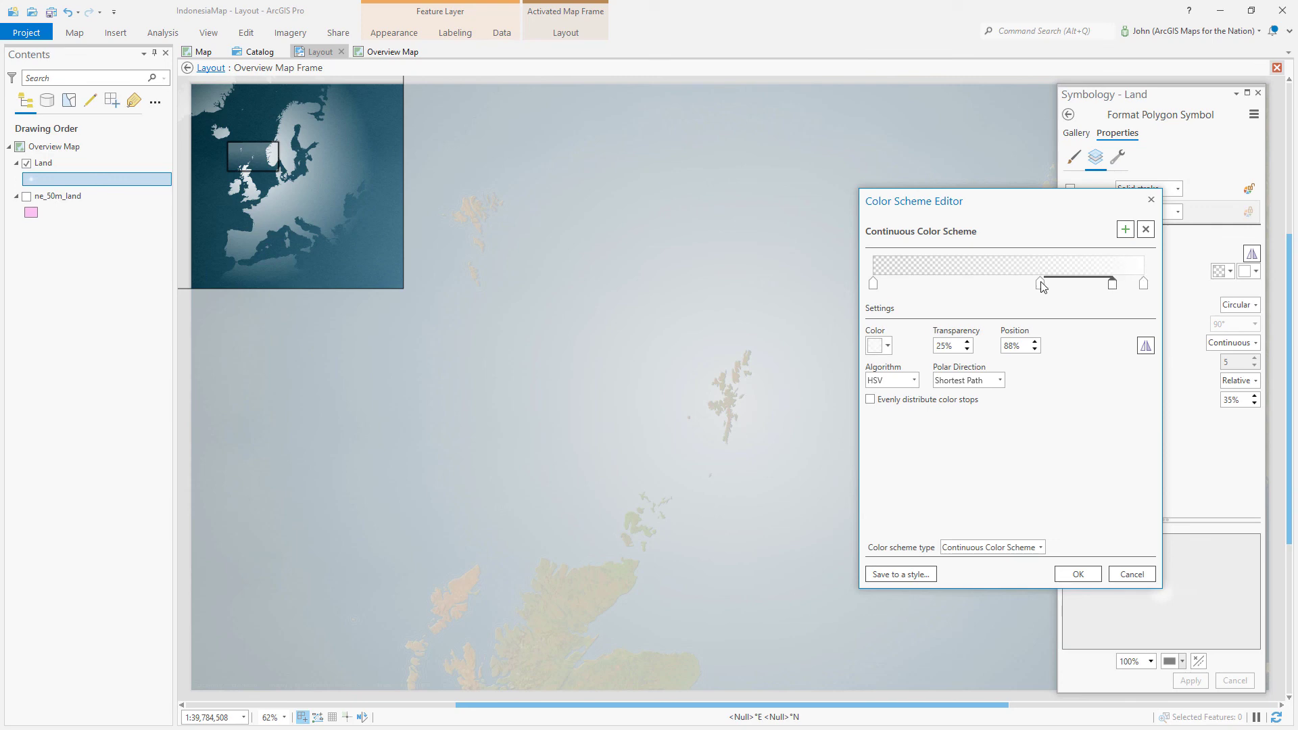
pyautogui.moveTo(1042, 283); pyautogui.dragTo(967, 283)
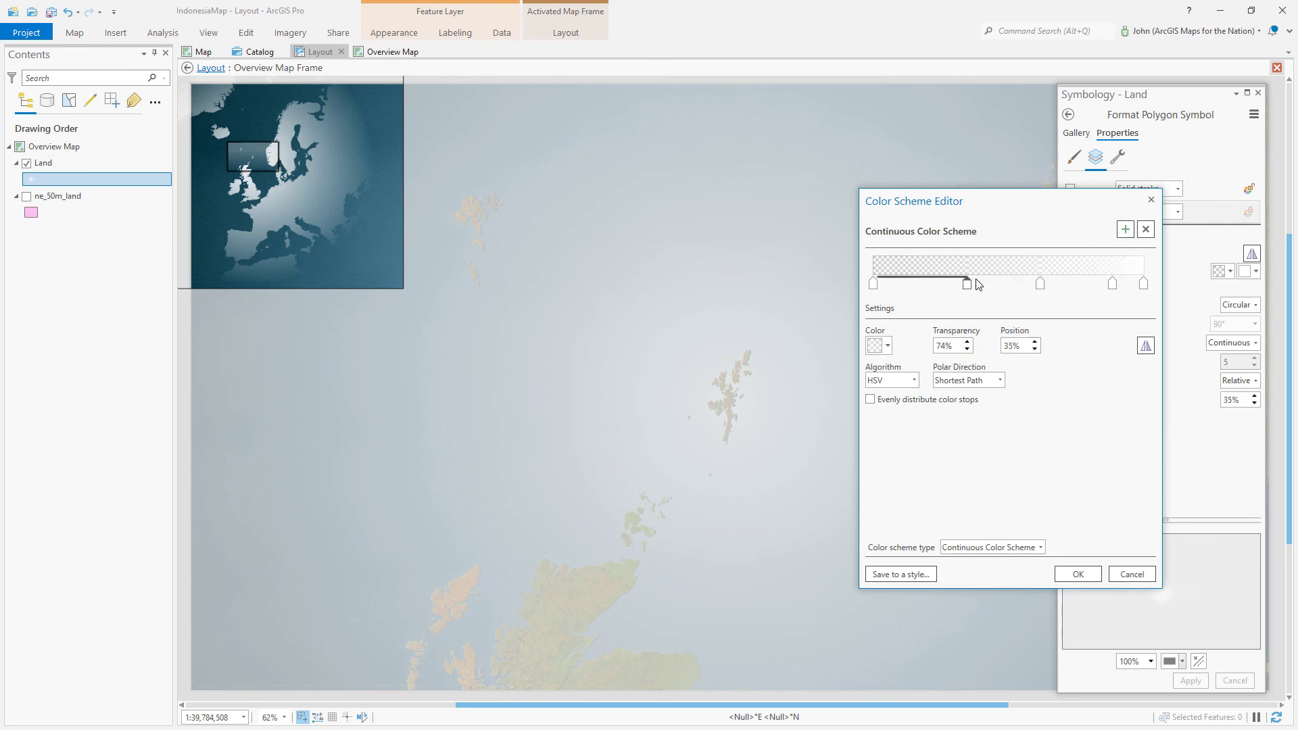